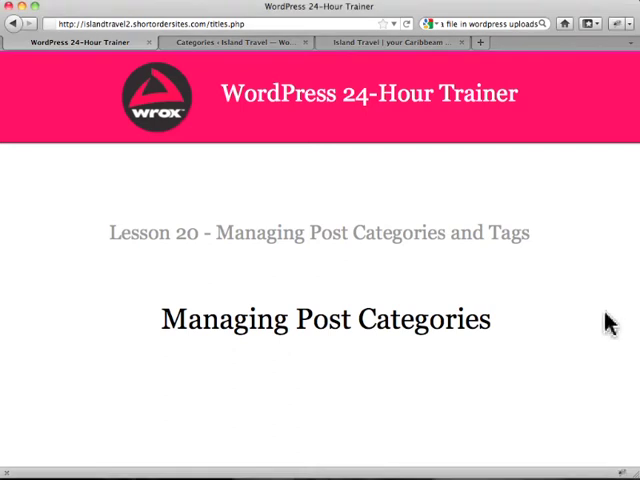
mouse_move(410, 350)
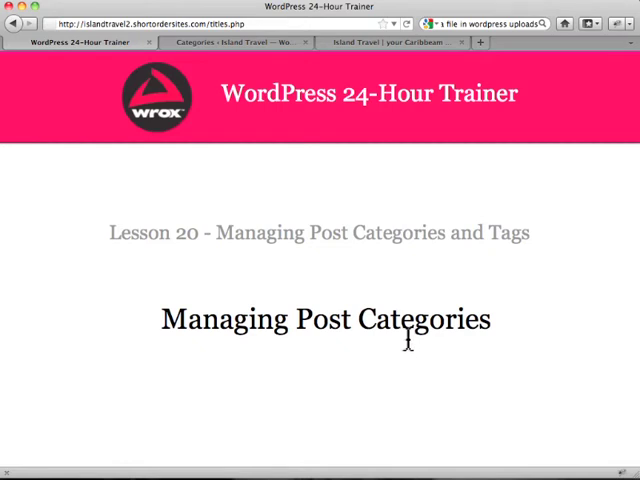
mouse_move(220, 65)
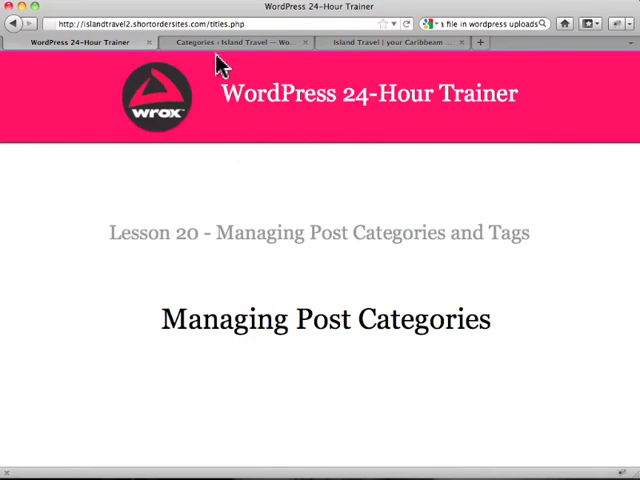
Step: Switch to the Island Travel categories page and review Beaches, Packages and Testimonials subcategories
left_click(240, 42)
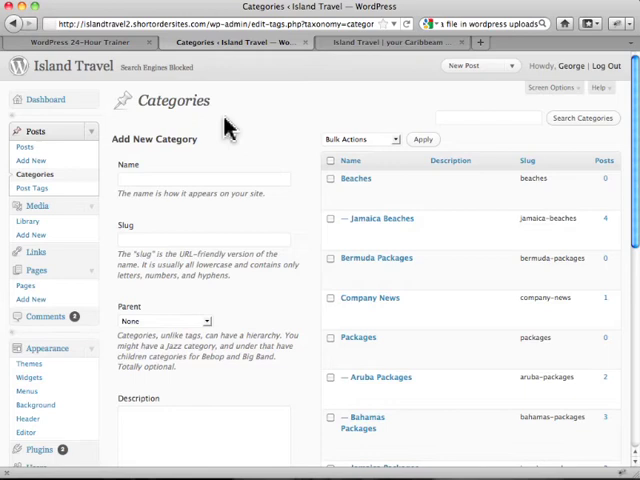
mouse_move(37, 174)
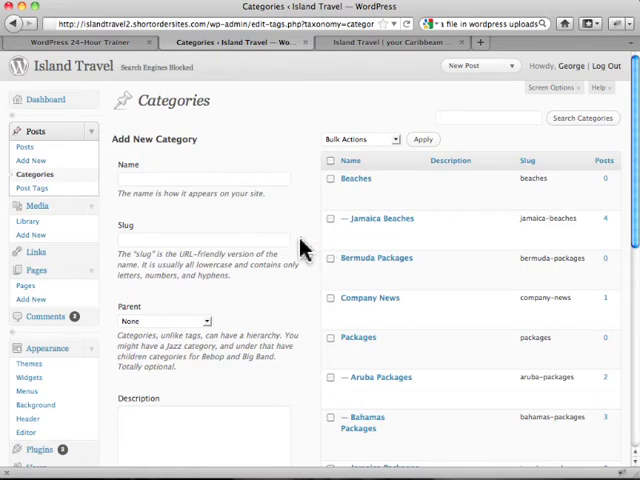
mouse_move(356, 178)
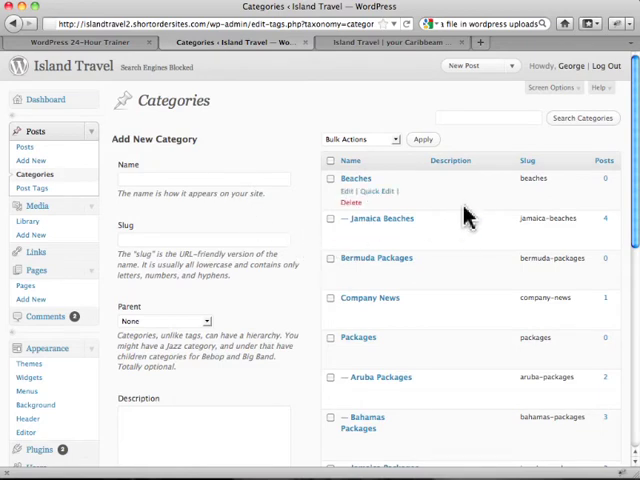
scroll("down", 3)
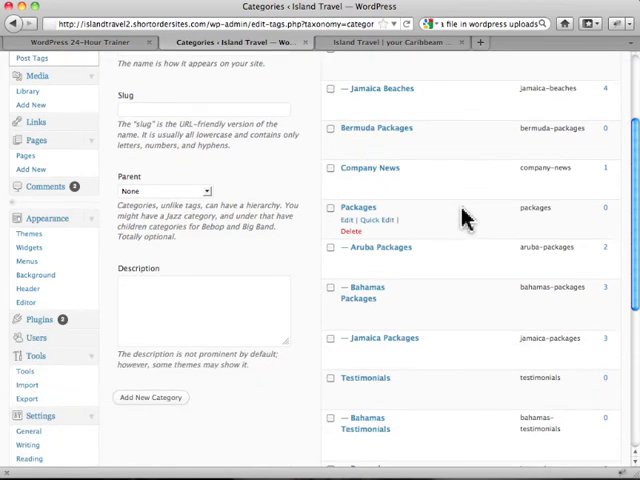
scroll("down", 3)
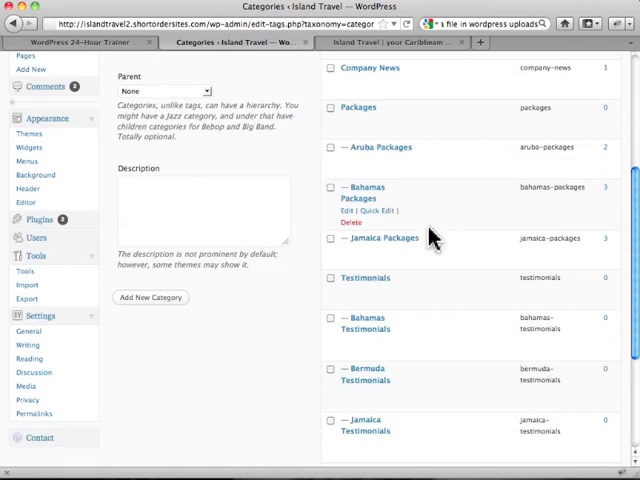
scroll("up", 3)
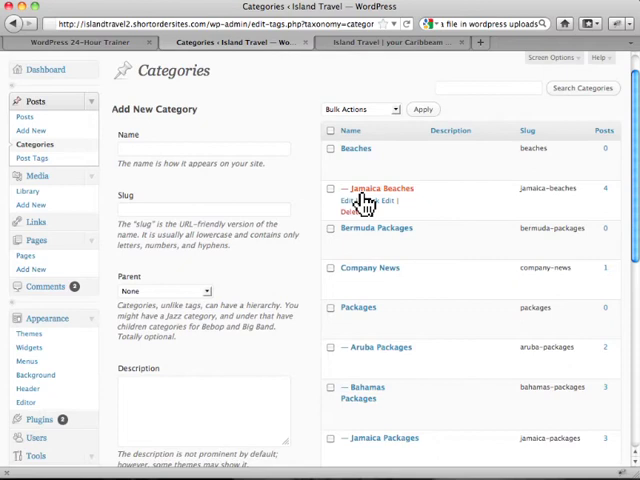
mouse_move(355, 202)
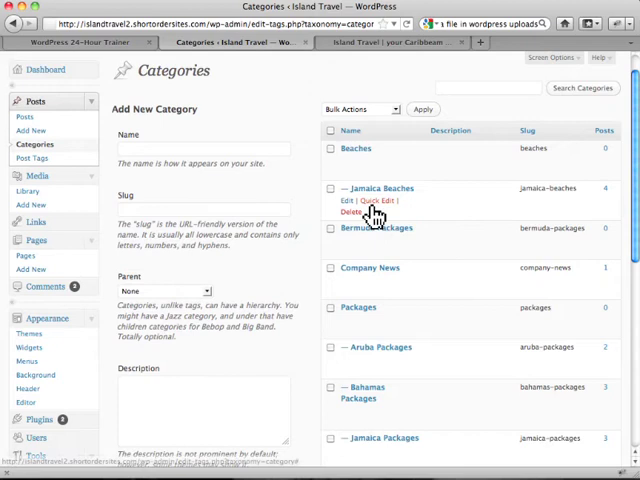
scroll("down", 3)
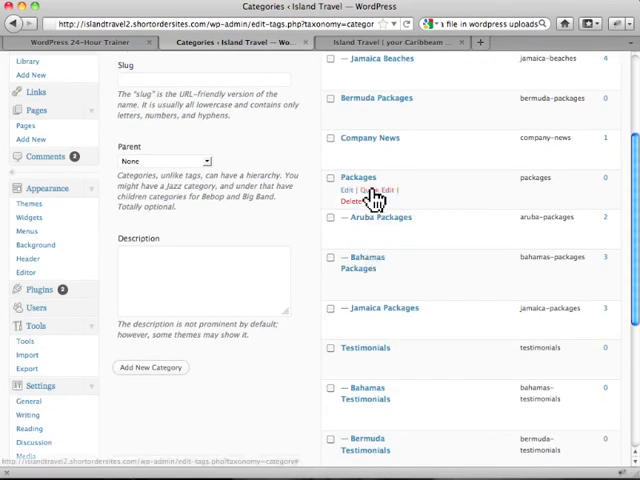
mouse_move(363, 312)
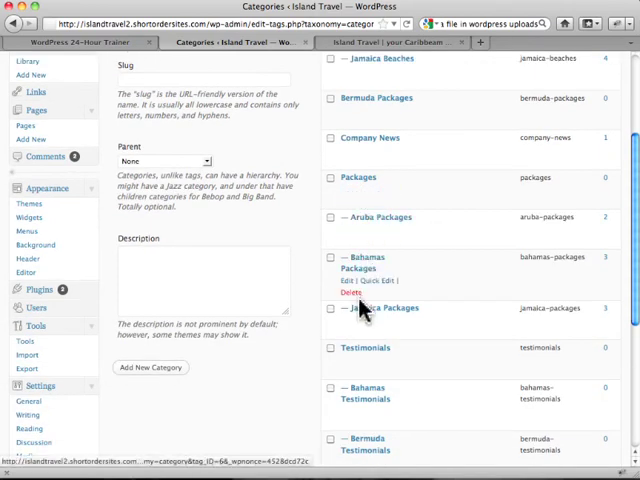
mouse_move(378, 228)
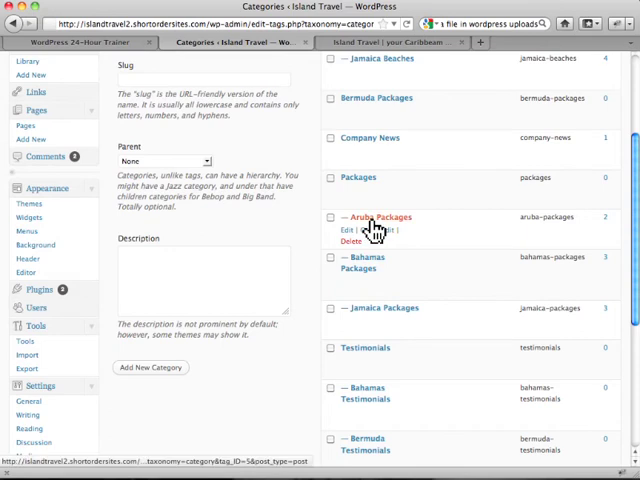
scroll("up", 3)
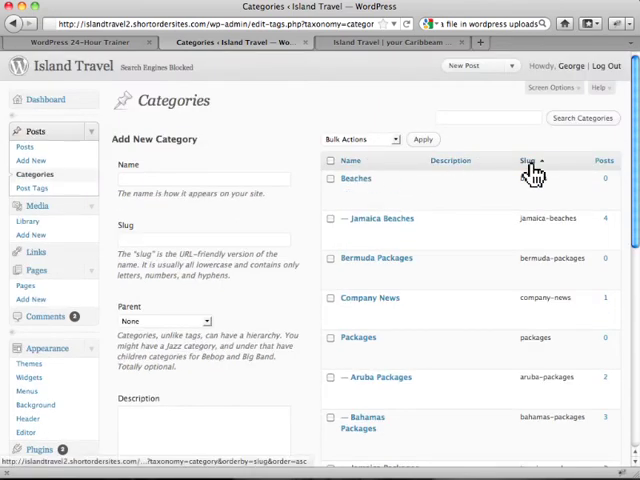
Step: Sort the category list by slug so Aruba Packages appears first, then skim it
left_click(603, 161)
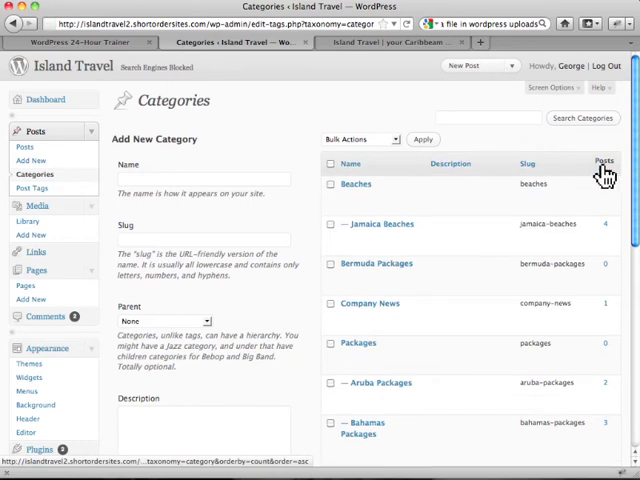
left_click(450, 160)
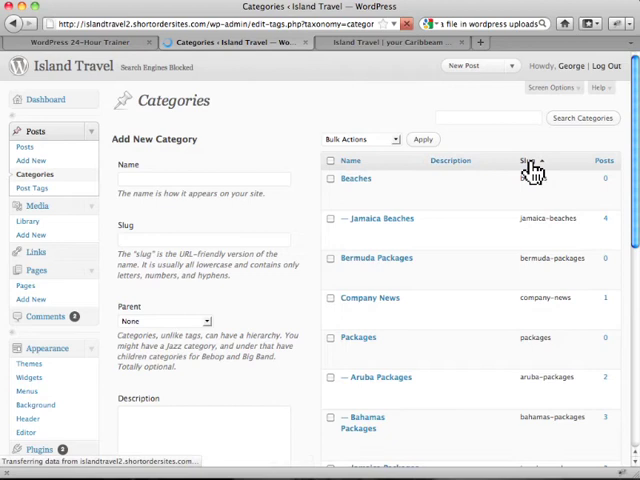
left_click(527, 161)
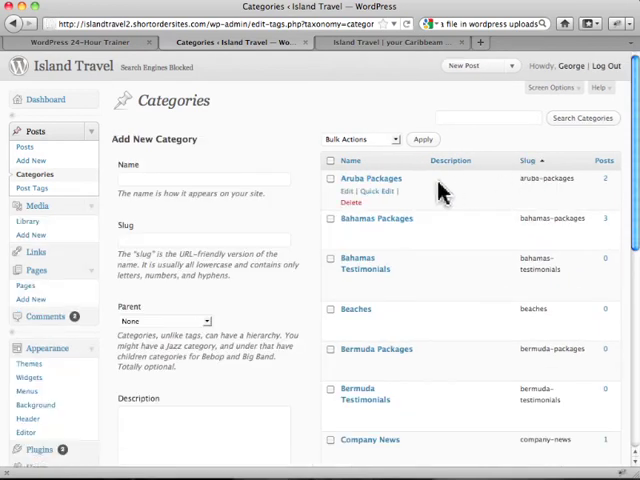
scroll("down", 3)
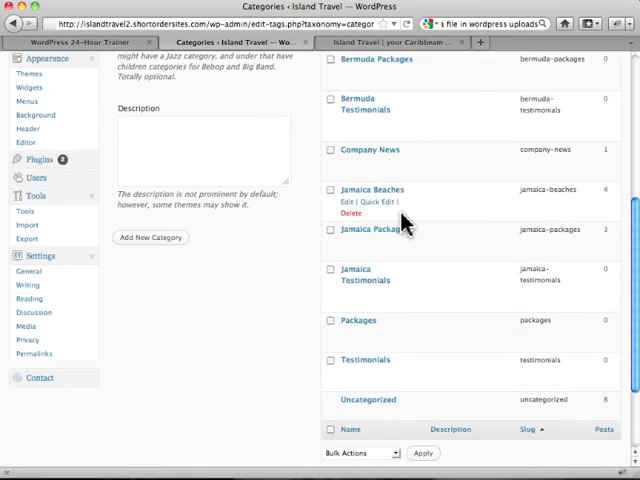
scroll("up", 3)
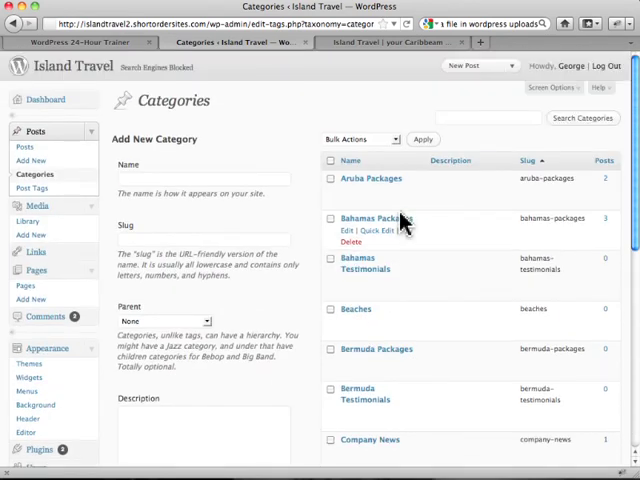
mouse_move(450, 190)
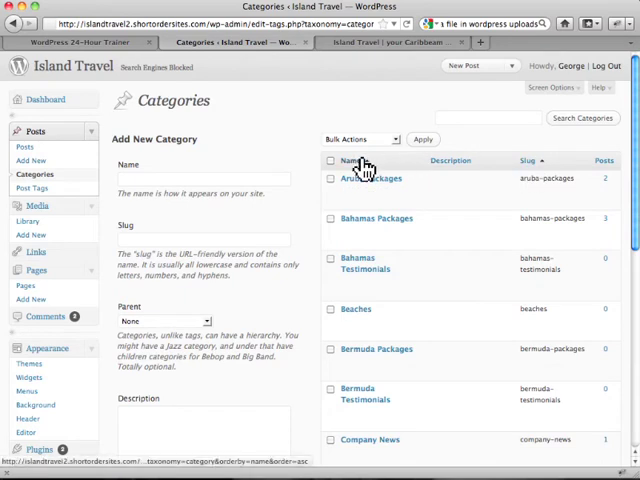
mouse_move(50, 188)
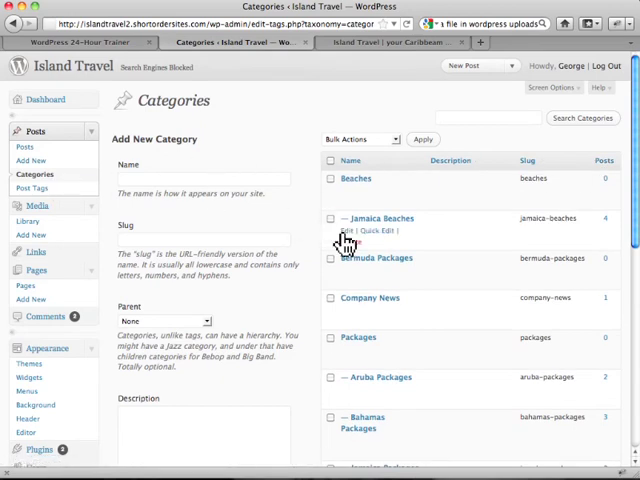
mouse_move(377, 140)
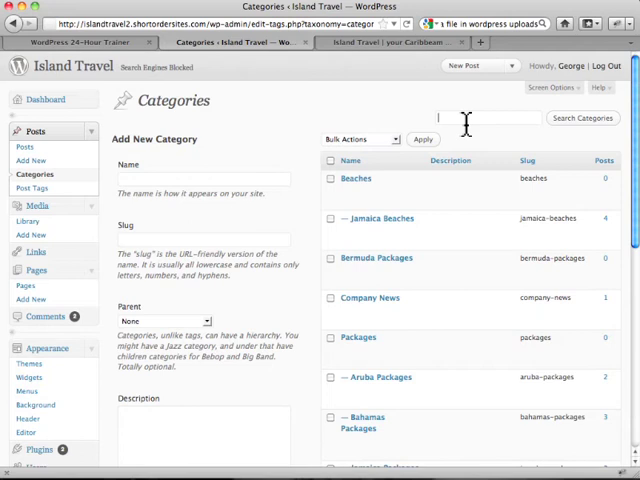
Step: Open Screen Options showing visible columns and 200 categories per page
scroll("down", 3)
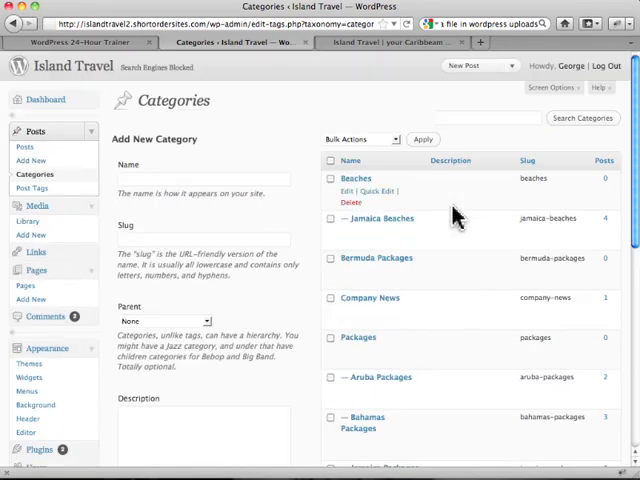
left_click(551, 88)
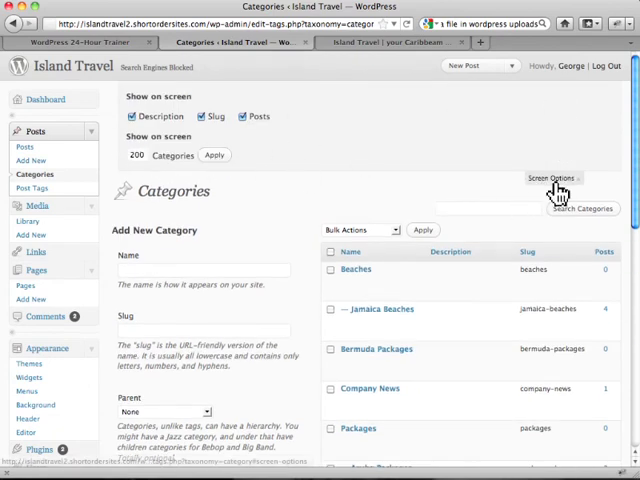
Step: Collapse Screen Options and scroll the nested list to Uncategorized and back
left_click(550, 178)
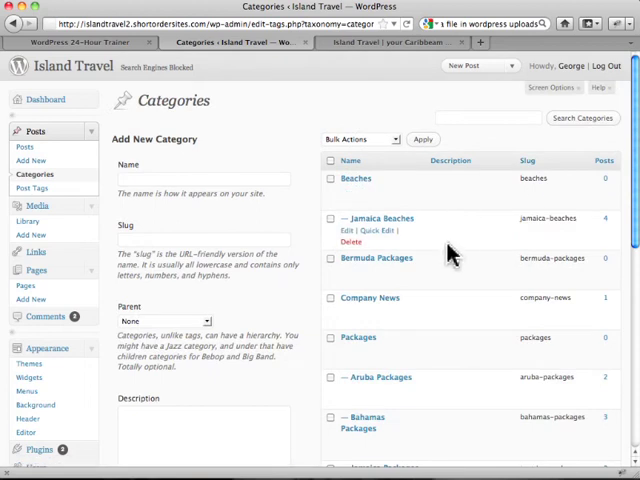
scroll("down", 3)
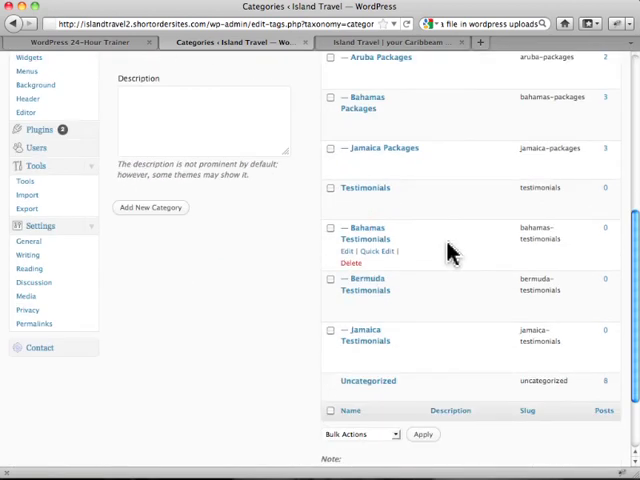
scroll("up", 3)
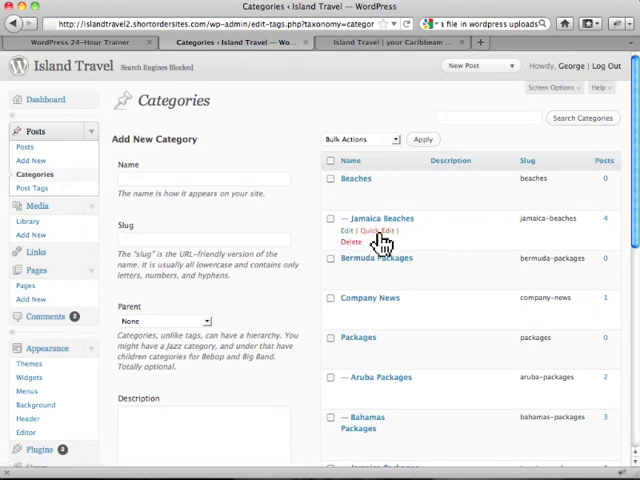
left_click(366, 231)
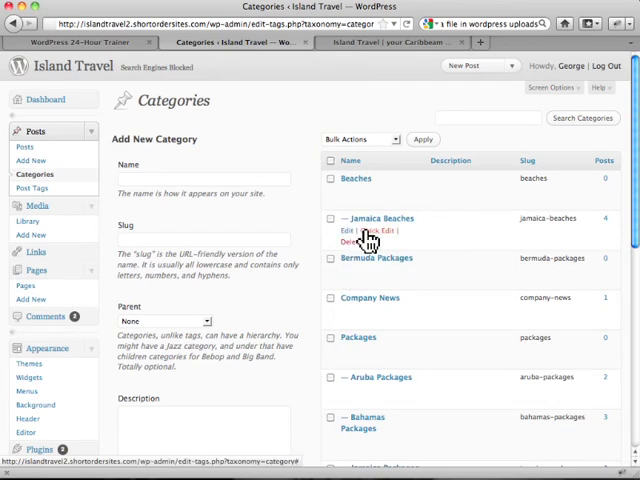
left_click(352, 242)
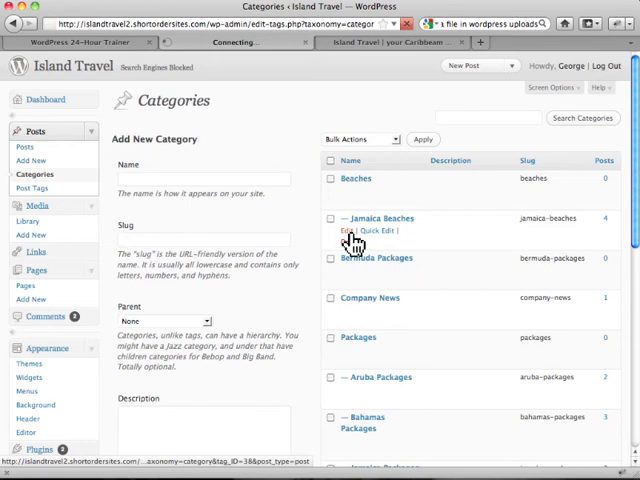
left_click(346, 231)
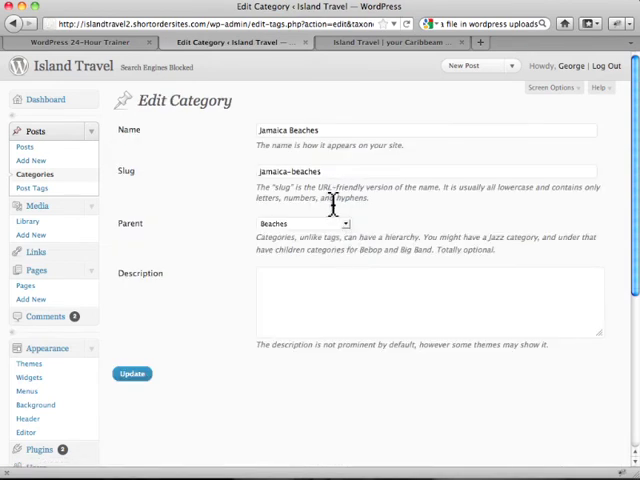
mouse_move(127, 210)
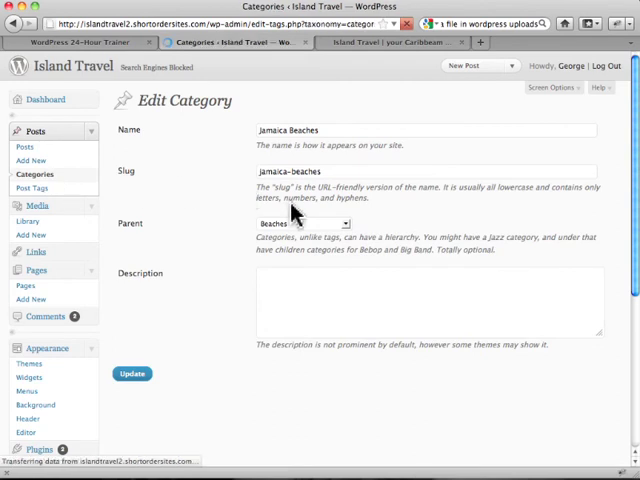
left_click(39, 174)
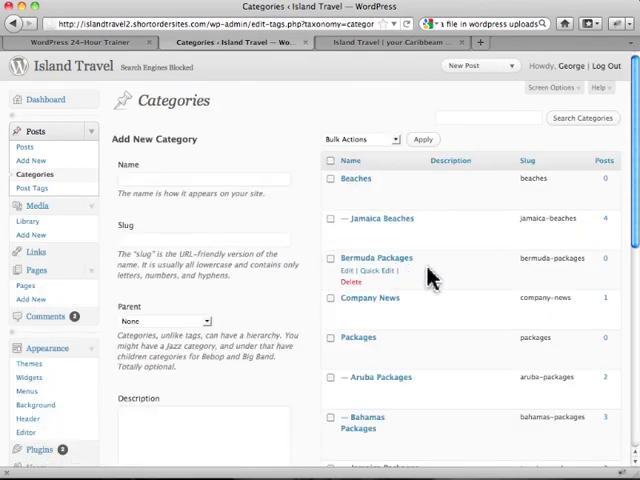
mouse_move(410, 278)
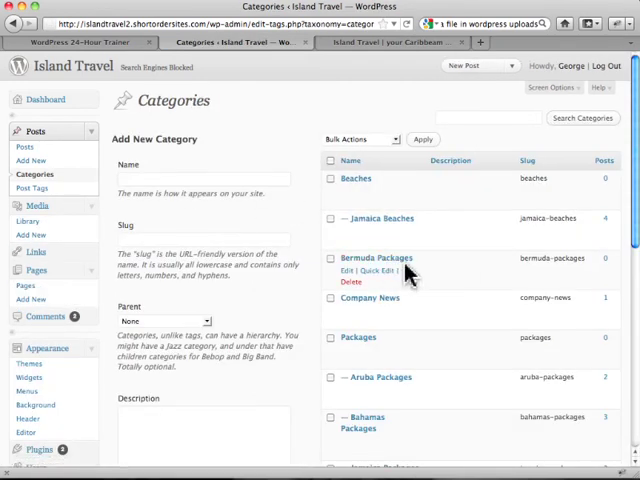
scroll("down", 3)
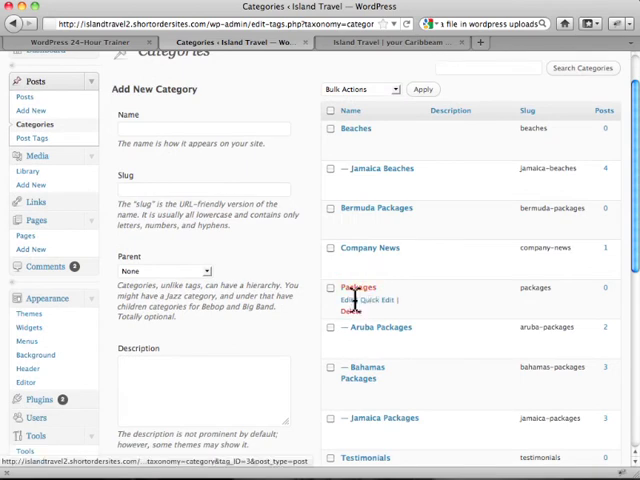
mouse_move(375, 208)
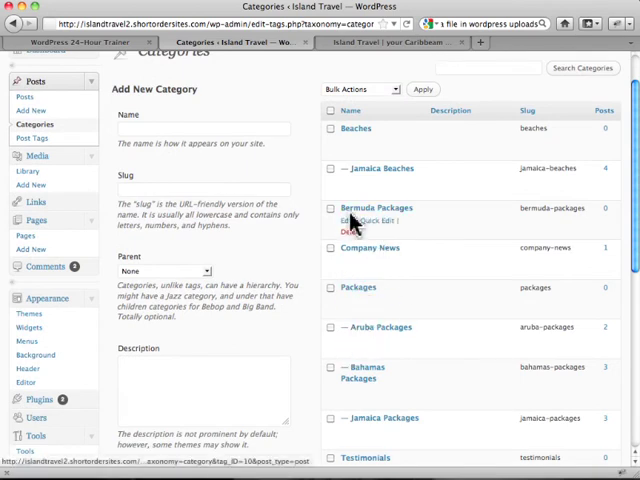
left_click(347, 218)
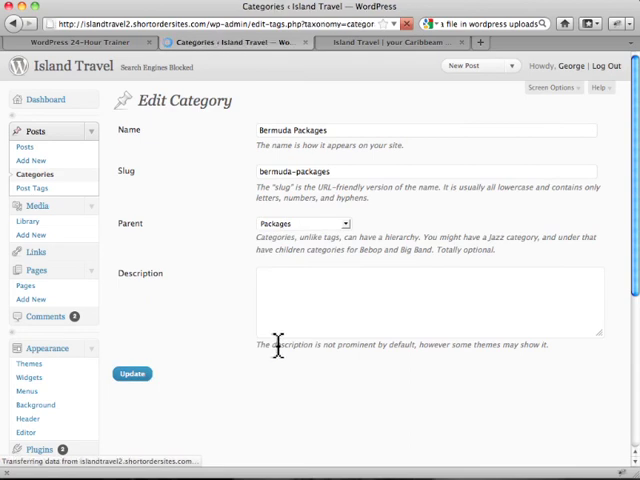
Step: Save Bermuda Packages with Packages set as its parent category
left_click(131, 373)
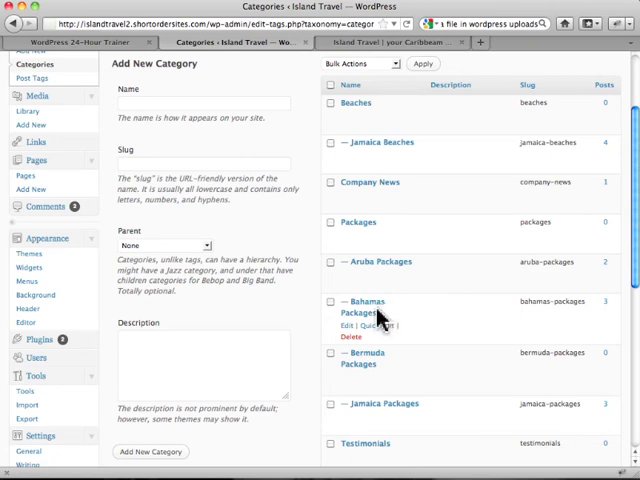
mouse_move(365, 308)
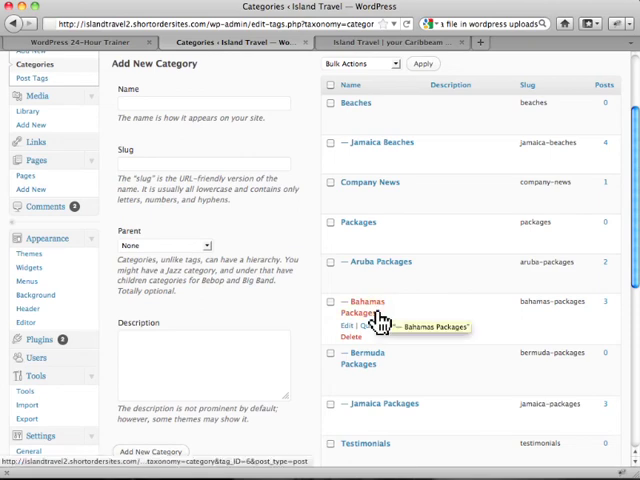
mouse_move(385, 314)
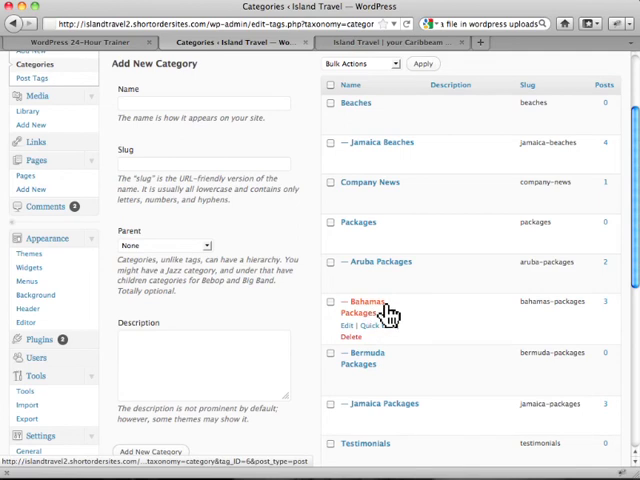
mouse_move(417, 310)
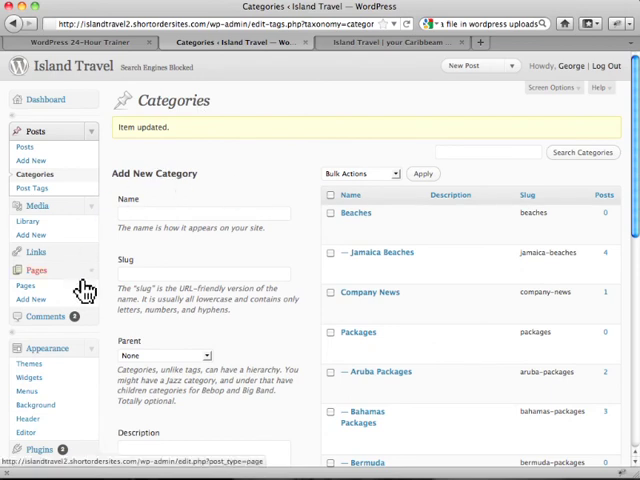
Step: Go to Tools, follow the converter link, and launch Categories and Tags Converter
scroll("down", 3)
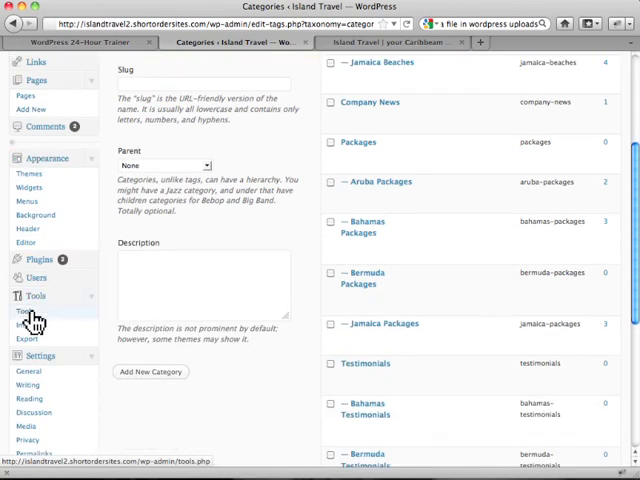
left_click(33, 311)
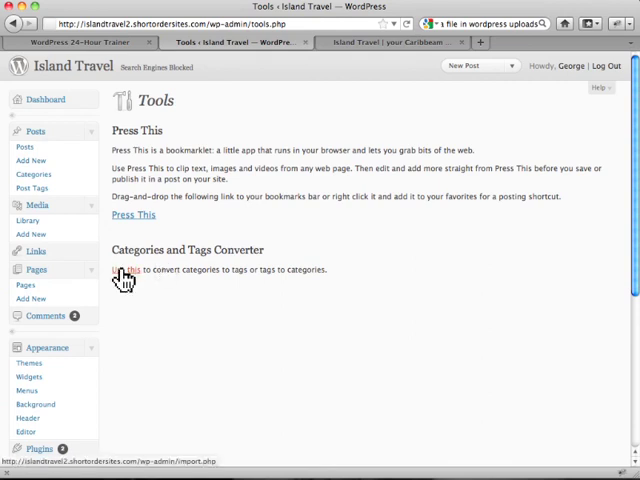
left_click(117, 269)
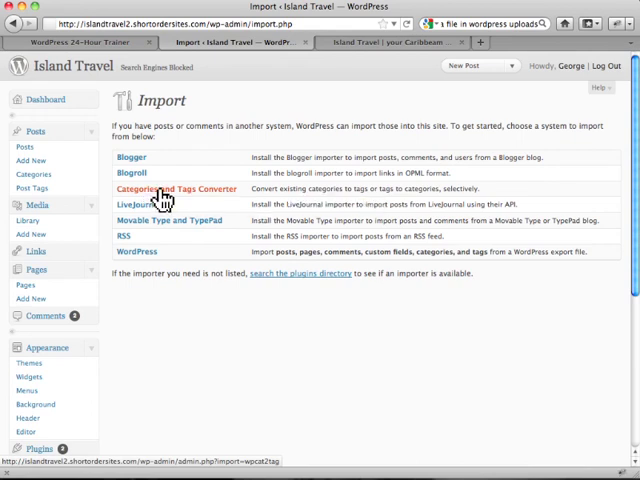
left_click(182, 189)
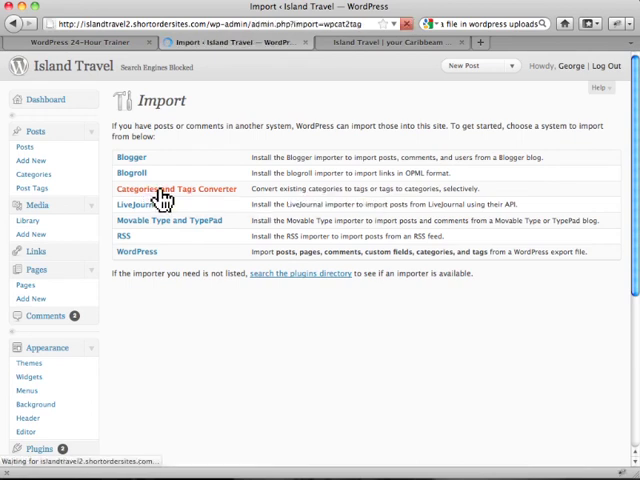
Step: Load Convert Categories to Tags and scroll to the 13 unchecked category checkboxes
left_click(178, 189)
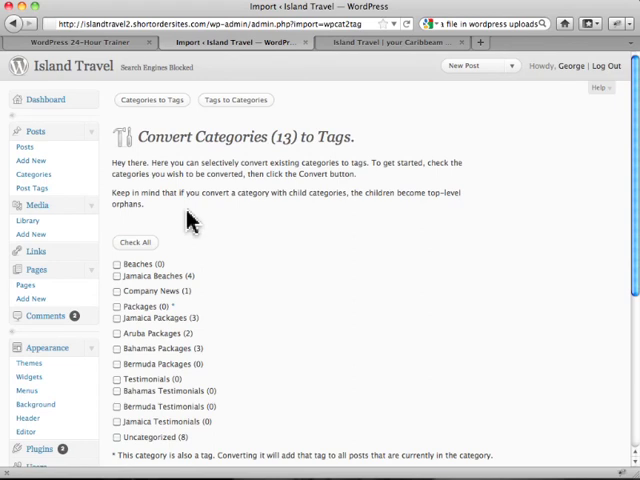
mouse_move(238, 220)
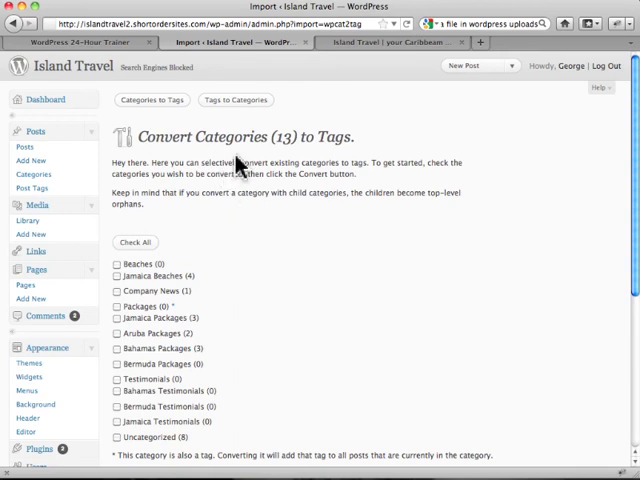
mouse_move(176, 218)
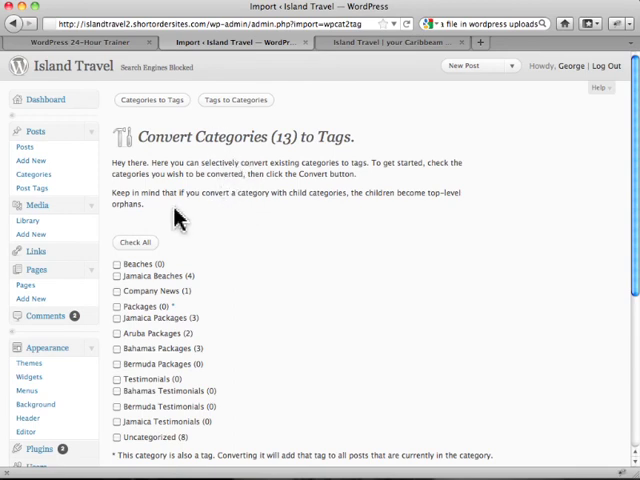
scroll("down", 3)
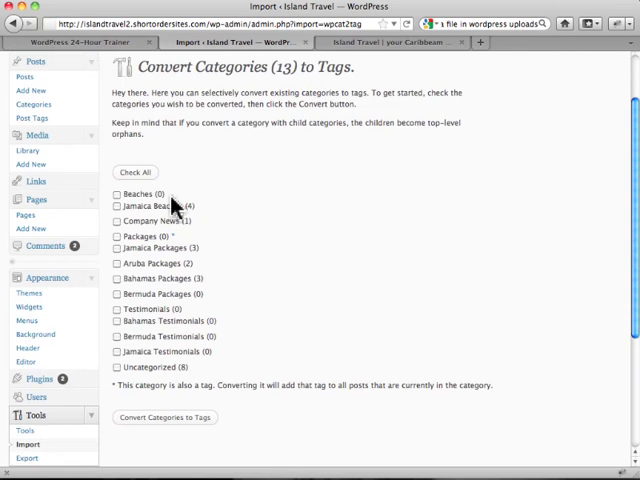
mouse_move(137, 278)
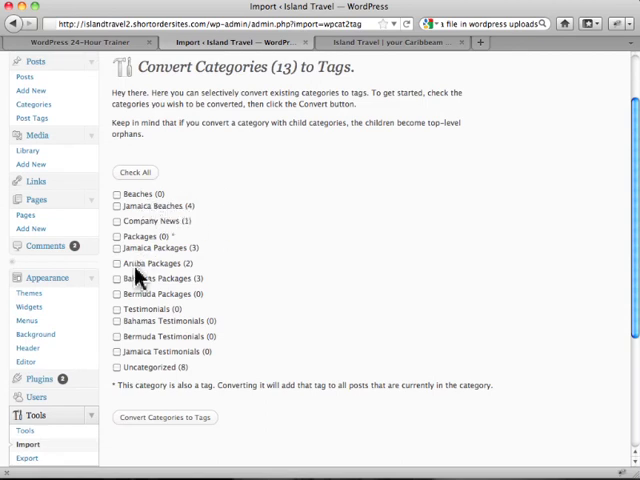
mouse_move(227, 273)
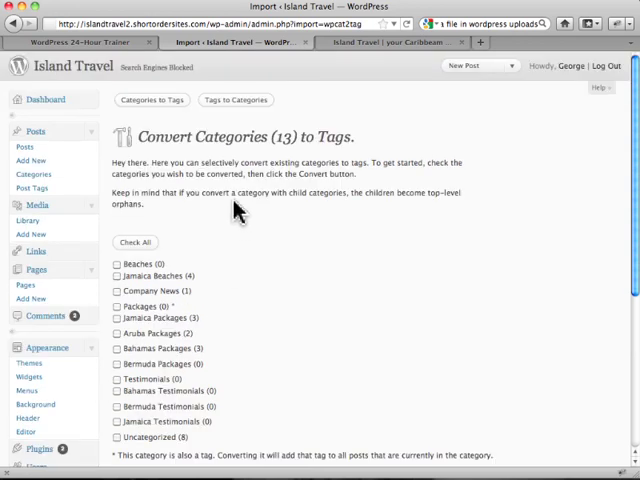
mouse_move(262, 238)
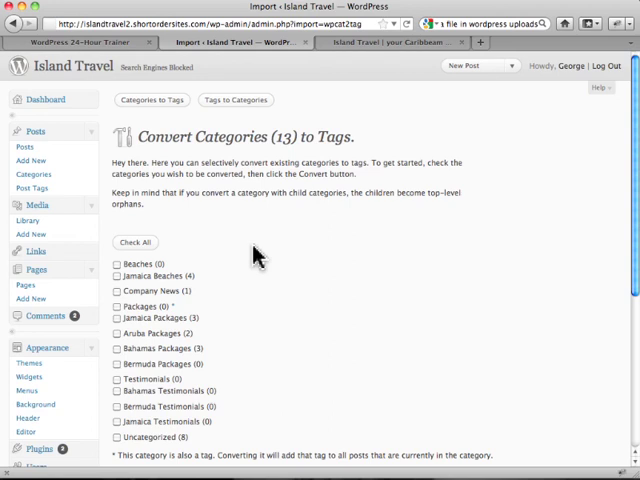
mouse_move(205, 294)
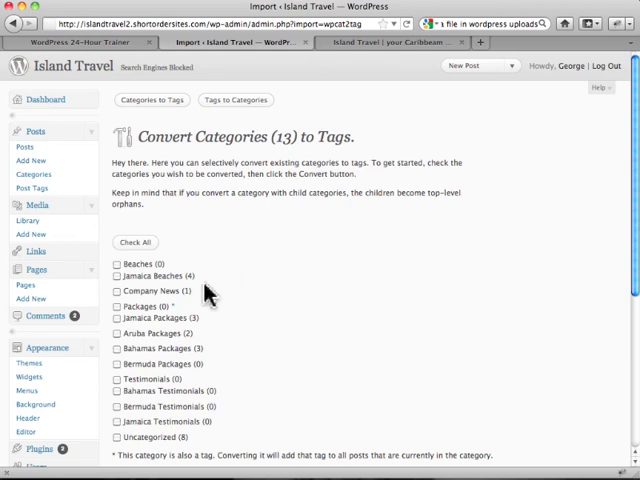
mouse_move(170, 328)
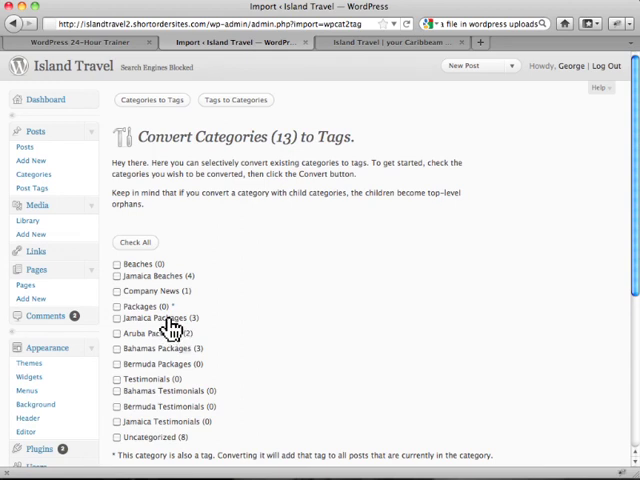
mouse_move(259, 265)
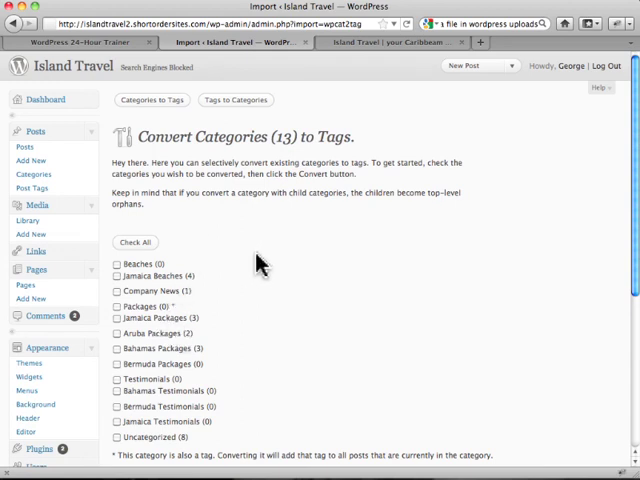
scroll("down", 3)
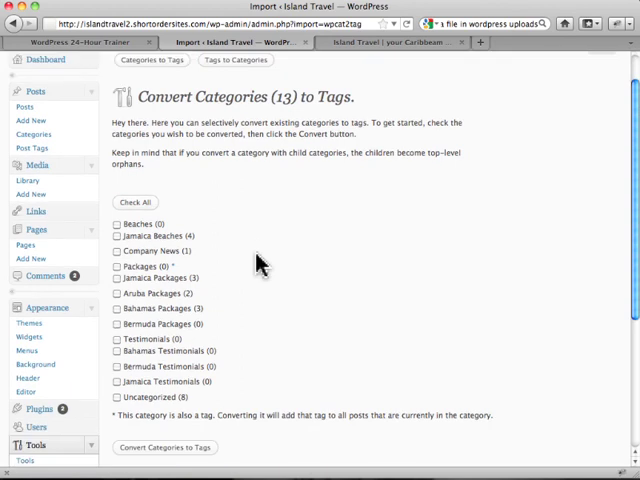